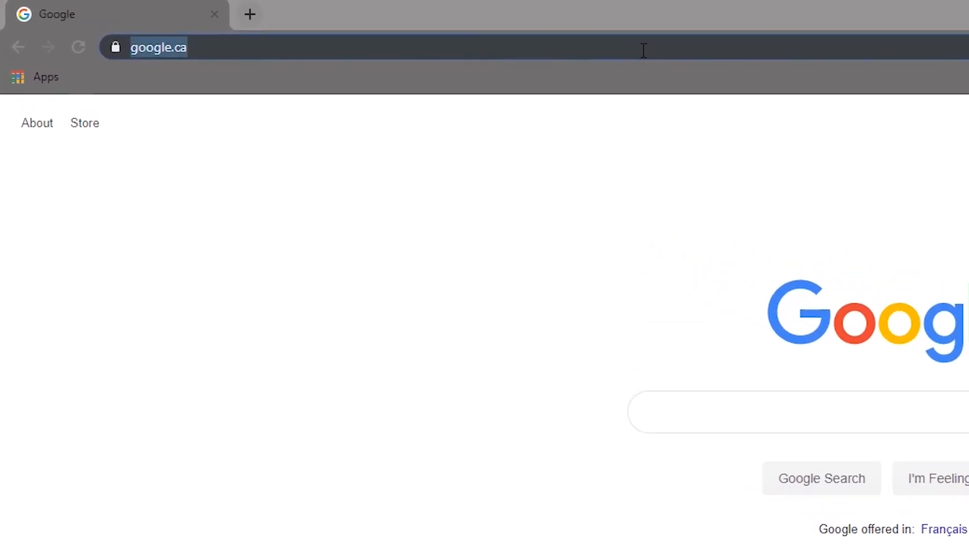
Navigate Chrome to bluestacks.com and download the BlueStacks 4 installer.
{"action": "type", "text": "bluestacks.com/"}
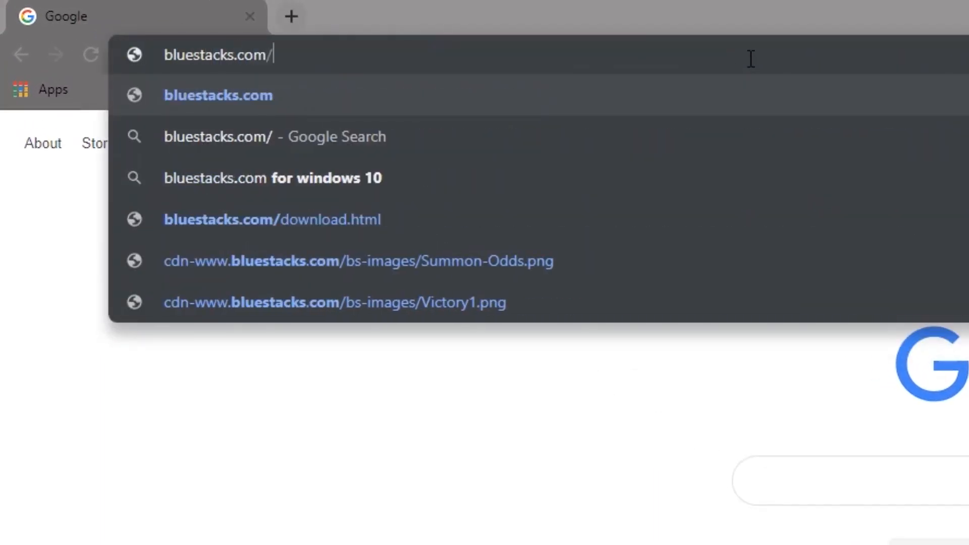
{"action": "key", "text": "Enter"}
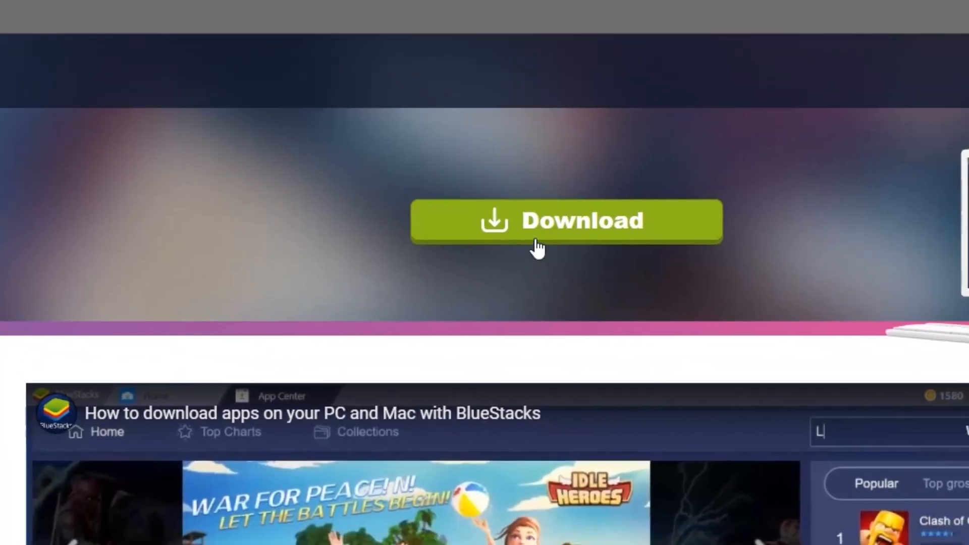
{"action": "left_click", "coordinate": [566, 221]}
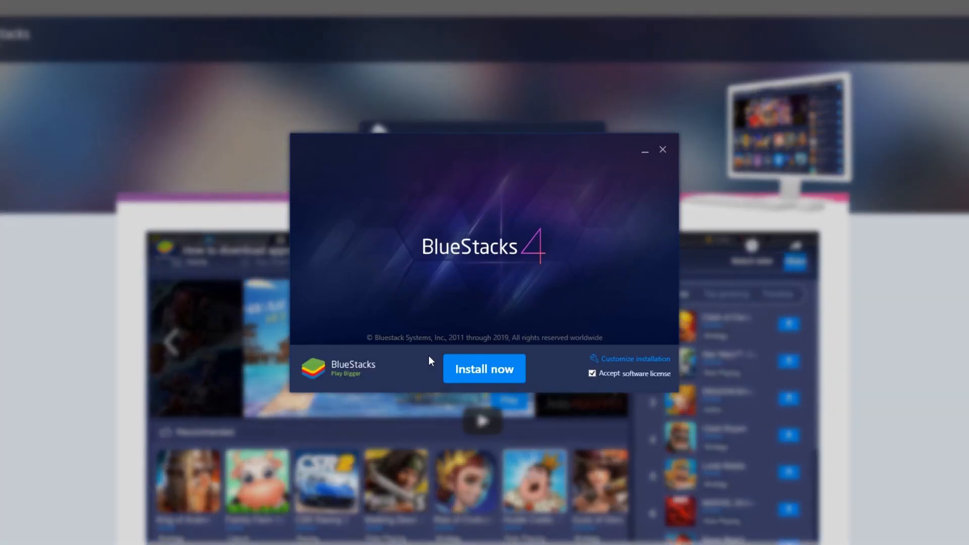
Start the BlueStacks 4 installation with Install now.
{"action": "left_click", "coordinate": [483, 369]}
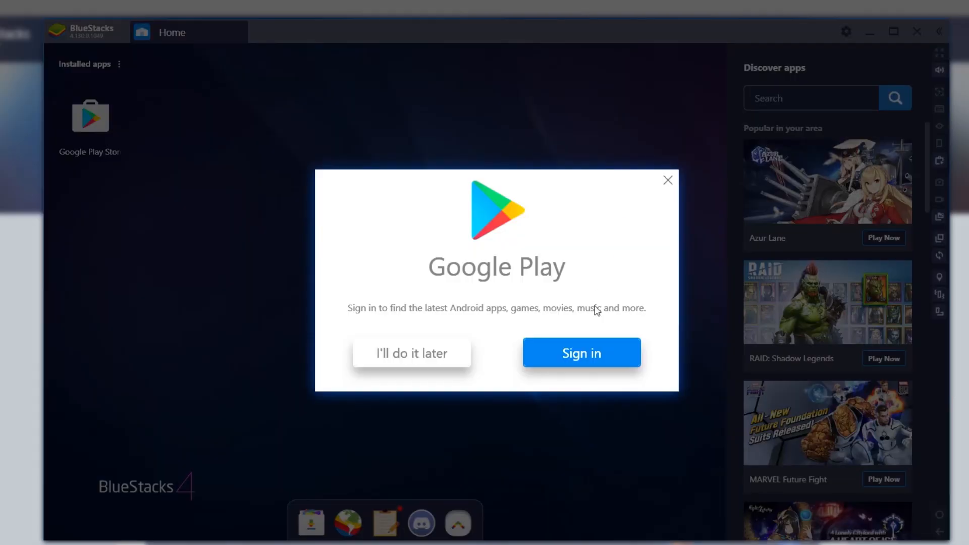
{"action": "left_click", "coordinate": [581, 354]}
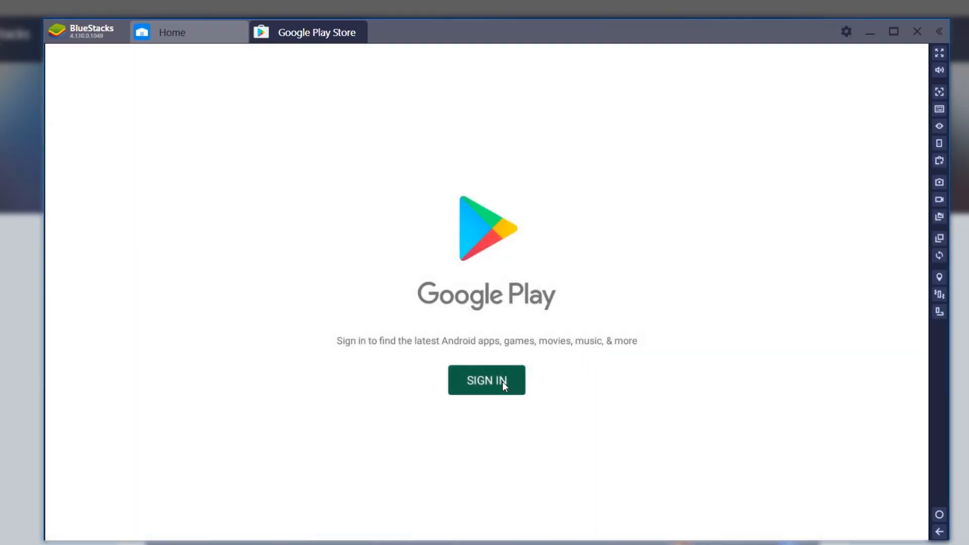
{"action": "left_click", "coordinate": [487, 380]}
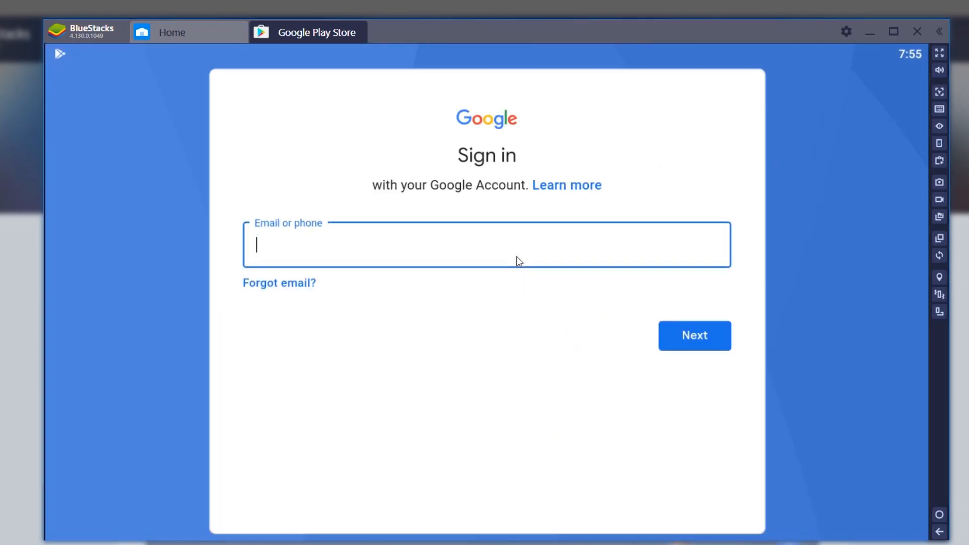
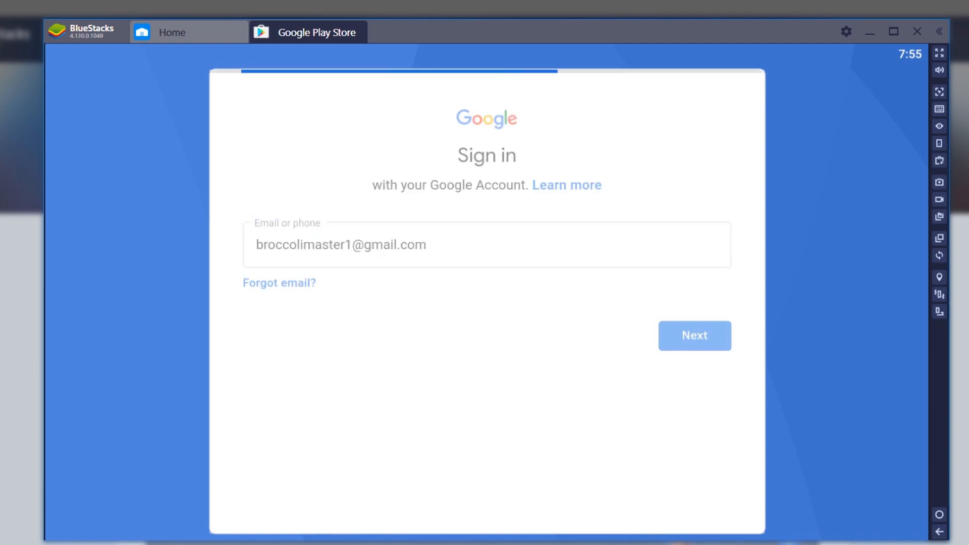
{"action": "left_click", "coordinate": [694, 336]}
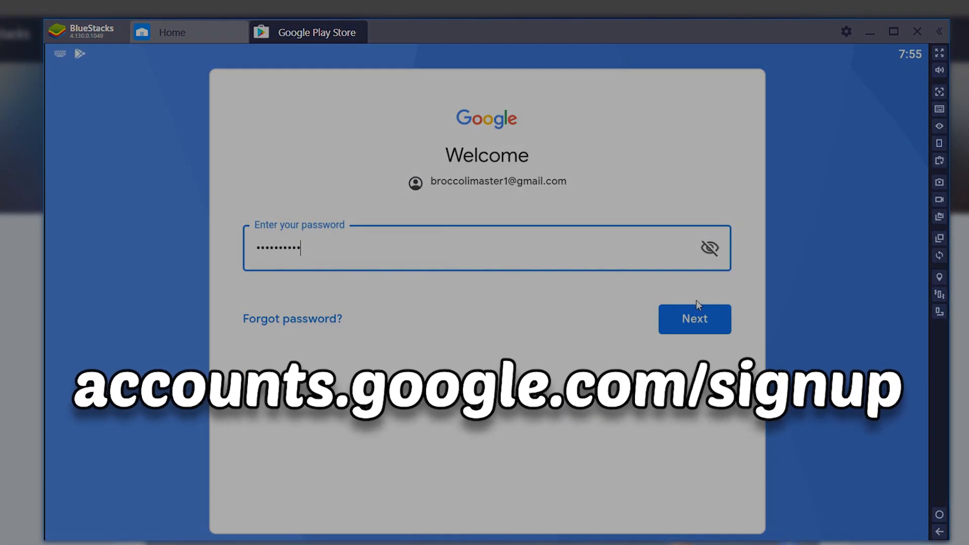
{"action": "left_click", "coordinate": [694, 319]}
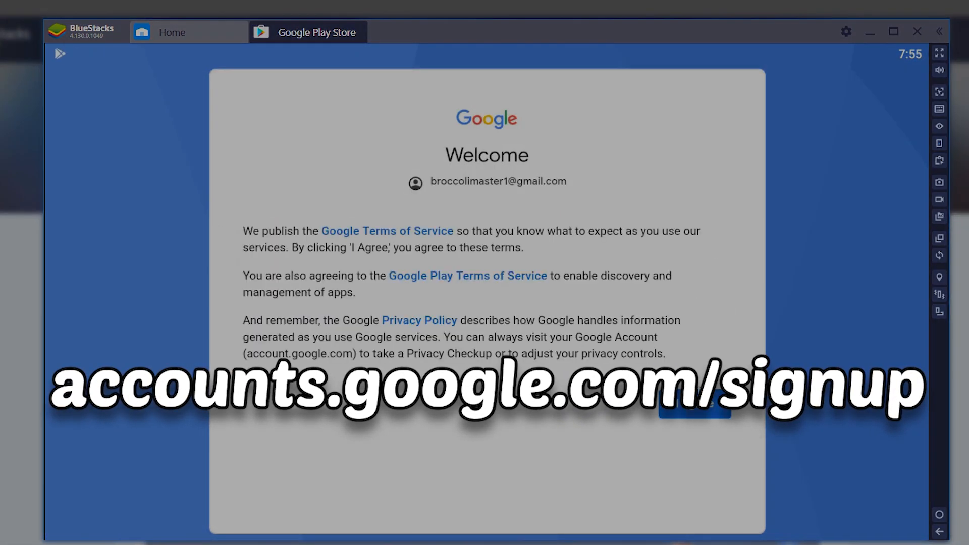
{"action": "left_click", "coordinate": [693, 408]}
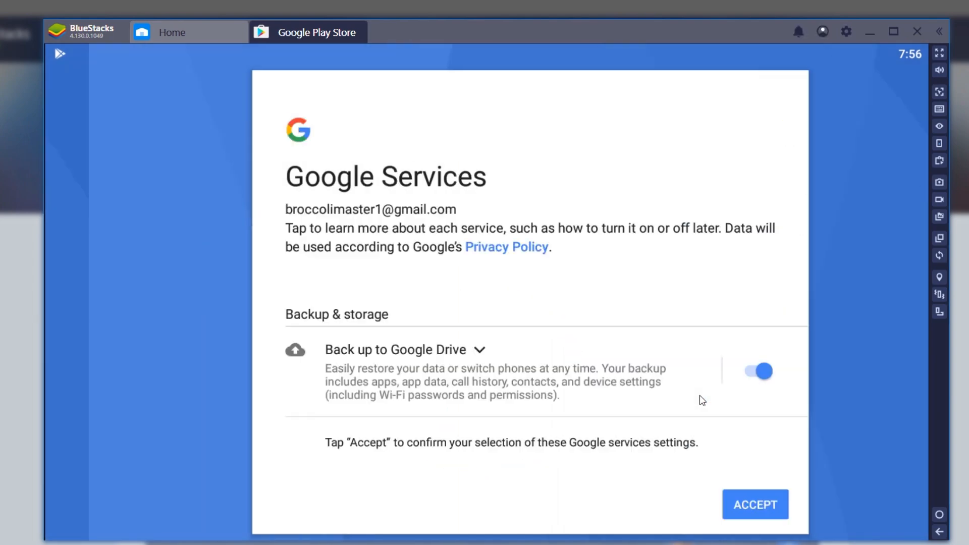
{"action": "left_click", "coordinate": [756, 505]}
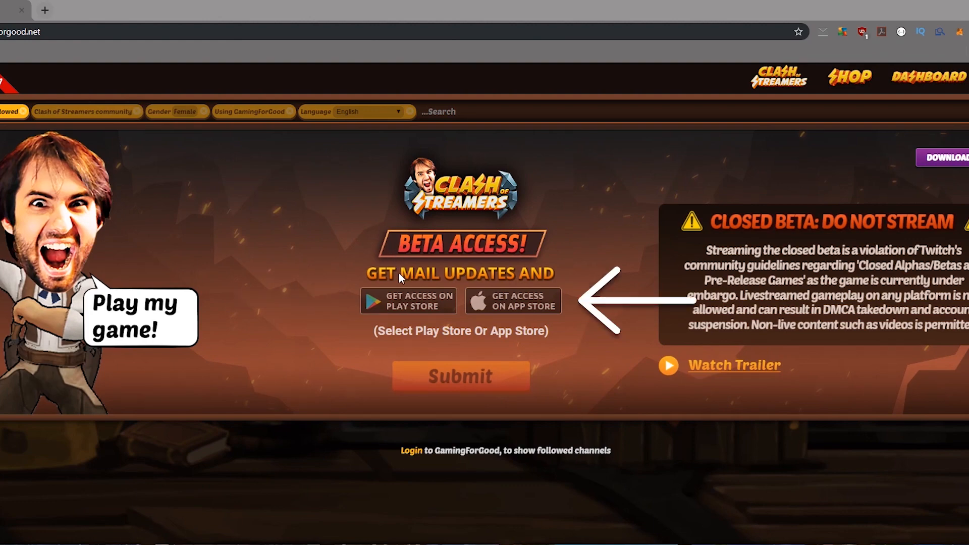
Submit the email to request Clash of Streamers Play Store beta access.
{"action": "type", "text": "brocc"}
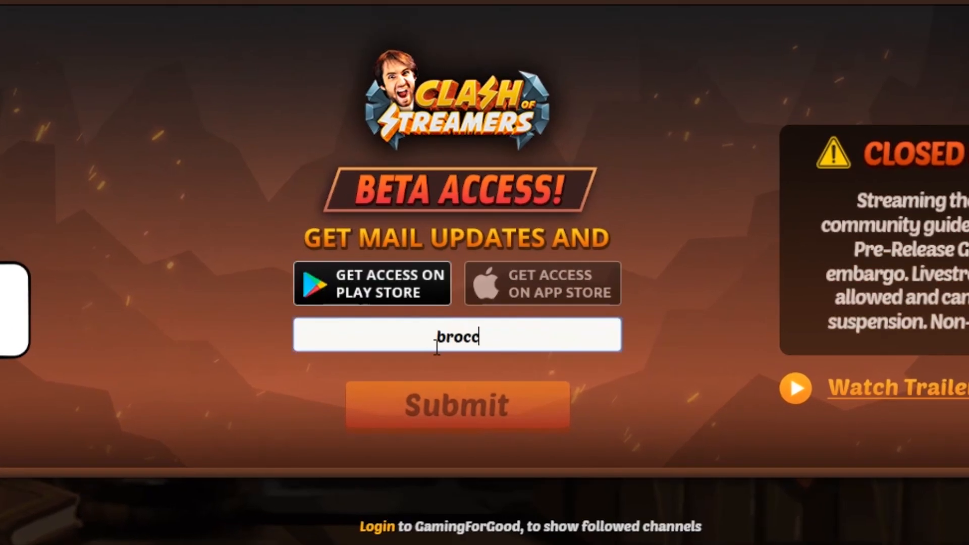
{"action": "left_click", "coordinate": [456, 406]}
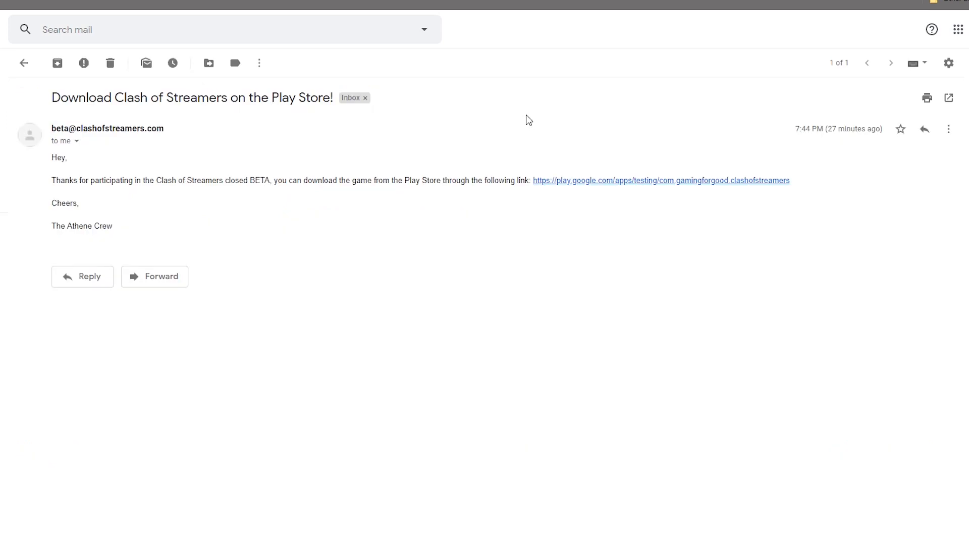
Join the testing program via the email's play.google.com link and reach the Google Play download page.
{"action": "left_click", "coordinate": [661, 181]}
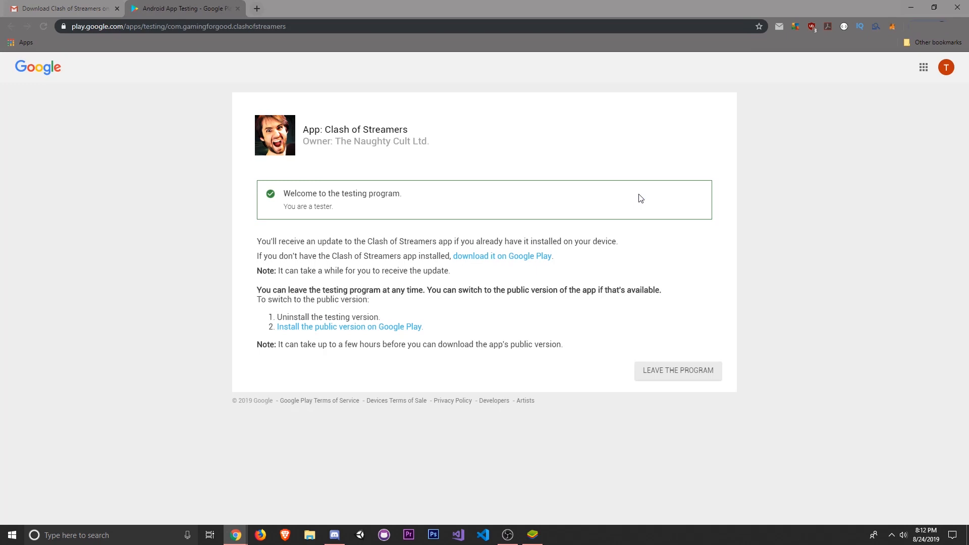
{"action": "left_click", "coordinate": [501, 256]}
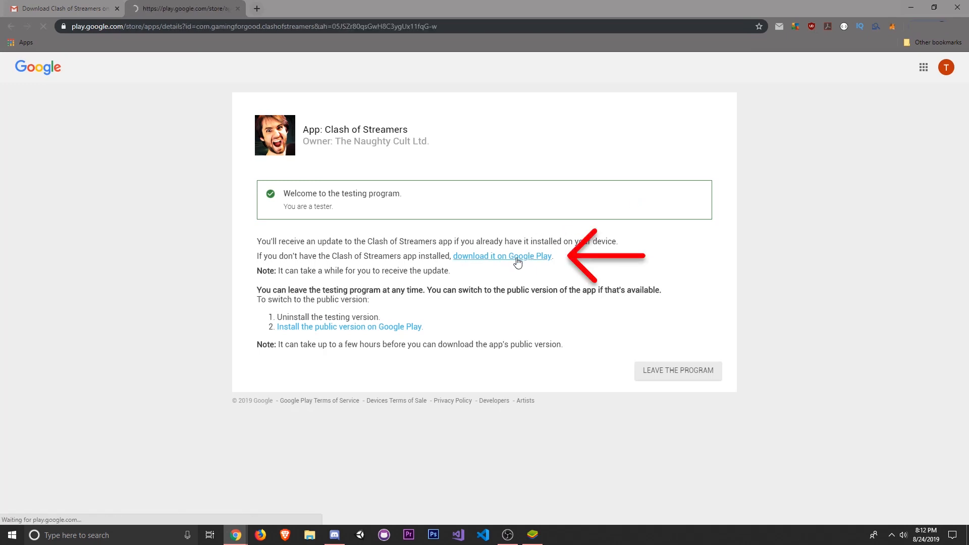
{"action": "left_click", "coordinate": [502, 255]}
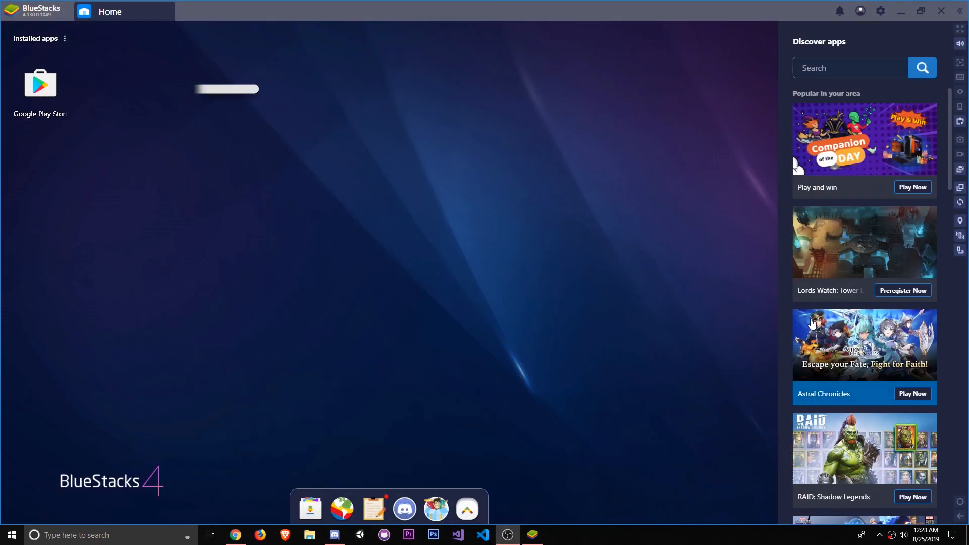
Find 'clash of streamers' in the Play Store, install the early-access game and launch it.
{"action": "left_click", "coordinate": [40, 84]}
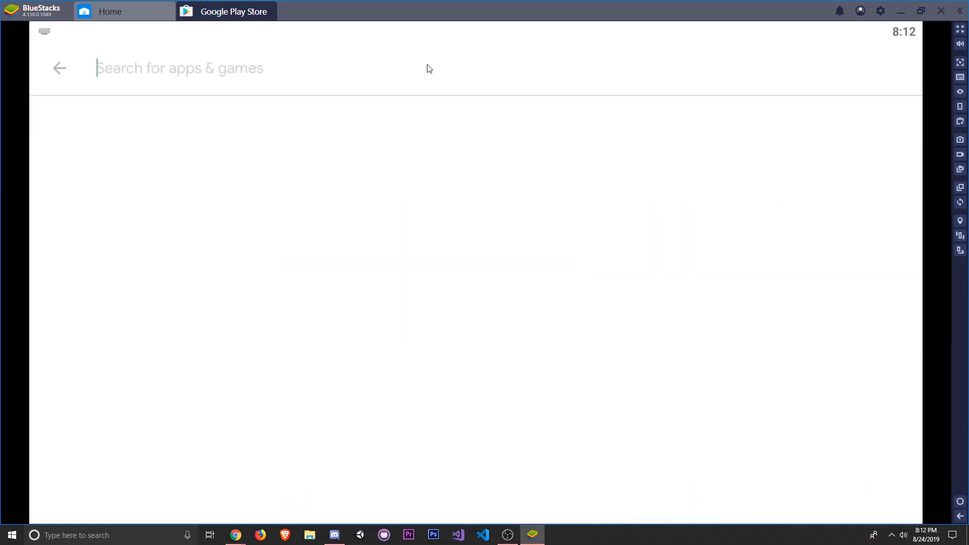
{"action": "type", "text": "clash of streamers"}
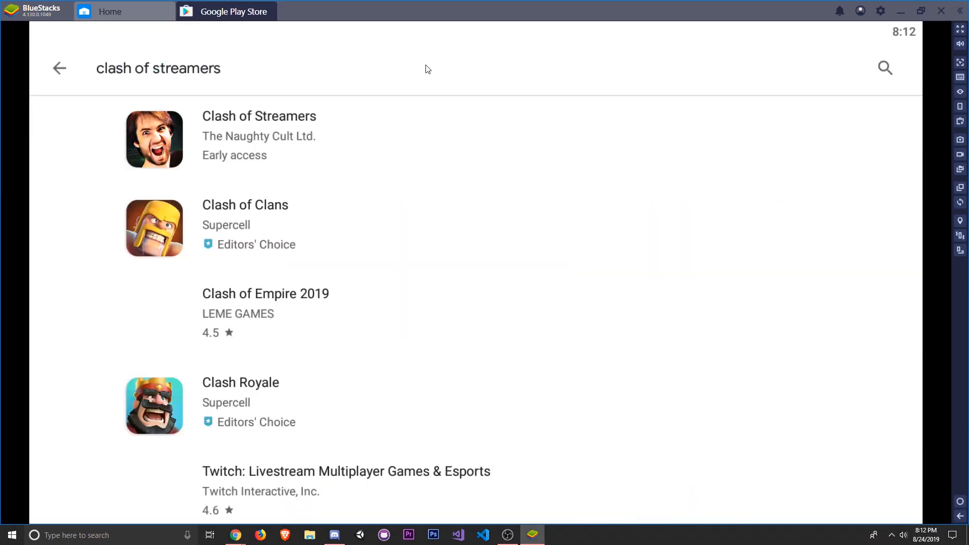
{"action": "left_click", "coordinate": [260, 116]}
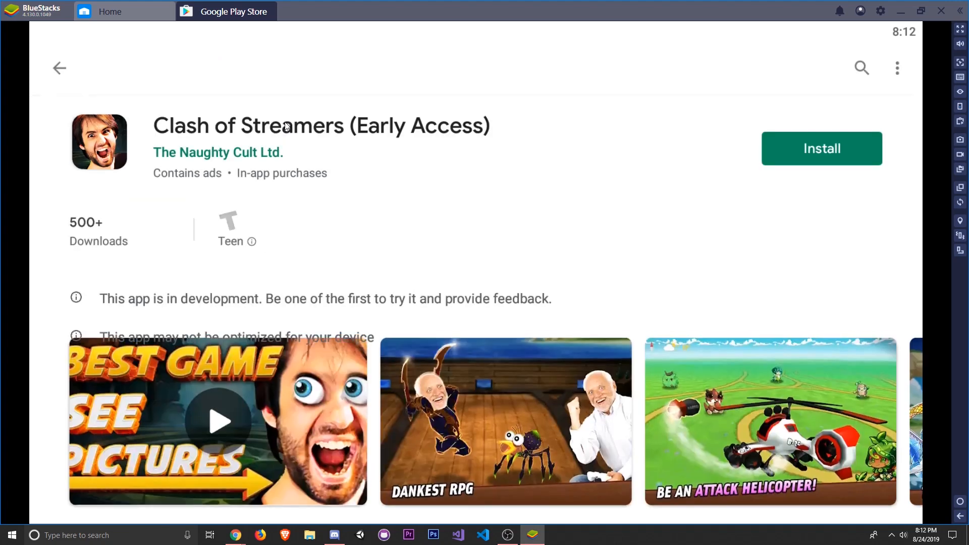
{"action": "left_click", "coordinate": [822, 149]}
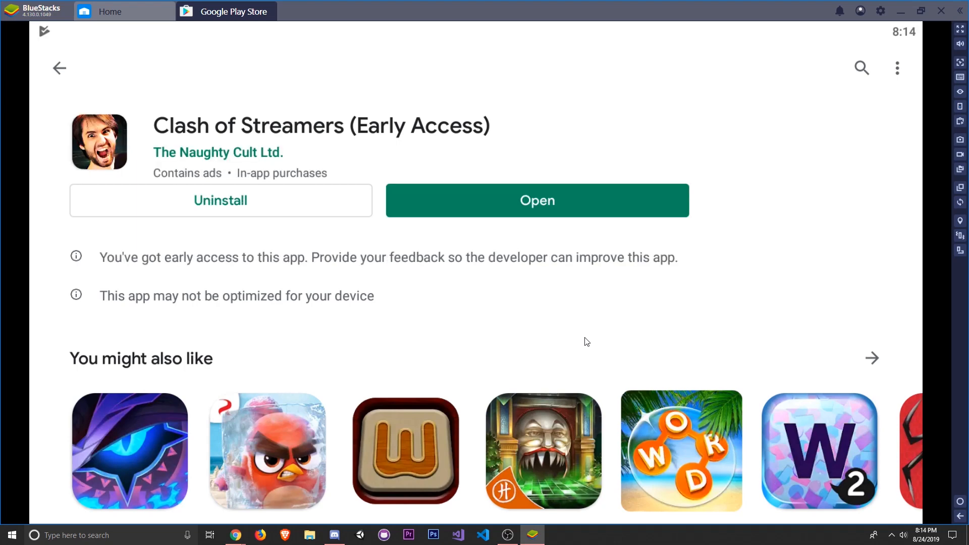
{"action": "left_click", "coordinate": [536, 200]}
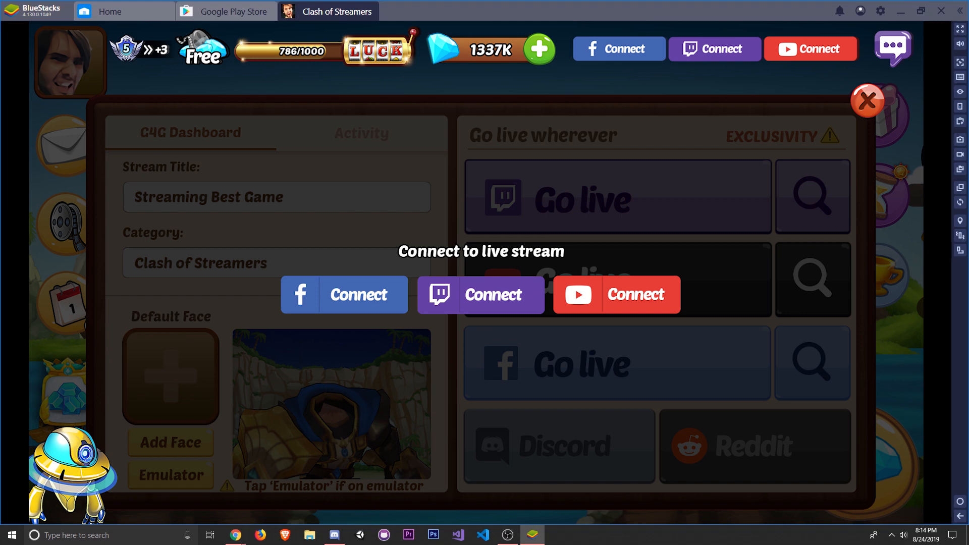
Dismiss the Connect to live stream popup and return to the BlueStacks home screen.
{"action": "left_click", "coordinate": [867, 100]}
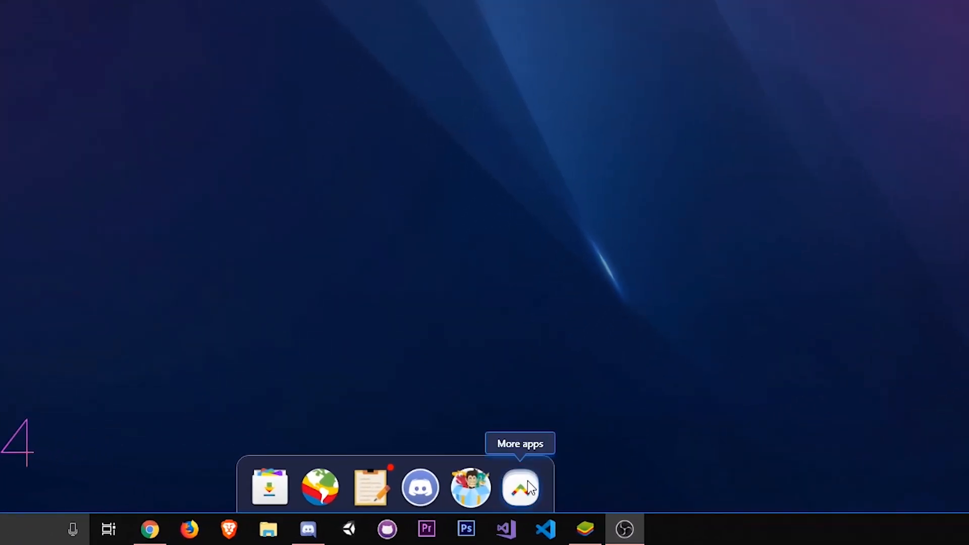
Import santa.png from Windows through Media Manager, then view the guide's minimum system requirements.
{"action": "left_click", "coordinate": [521, 488]}
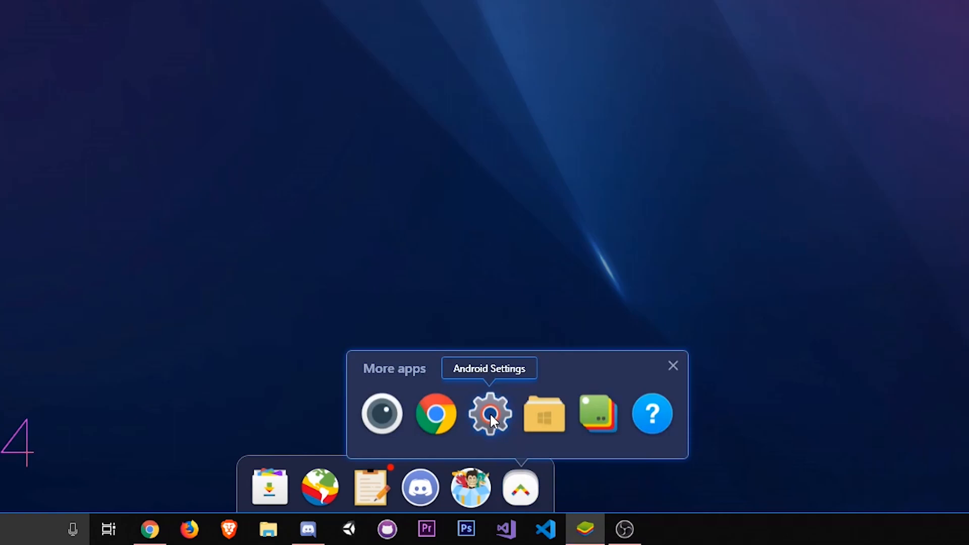
{"action": "left_click", "coordinate": [488, 414]}
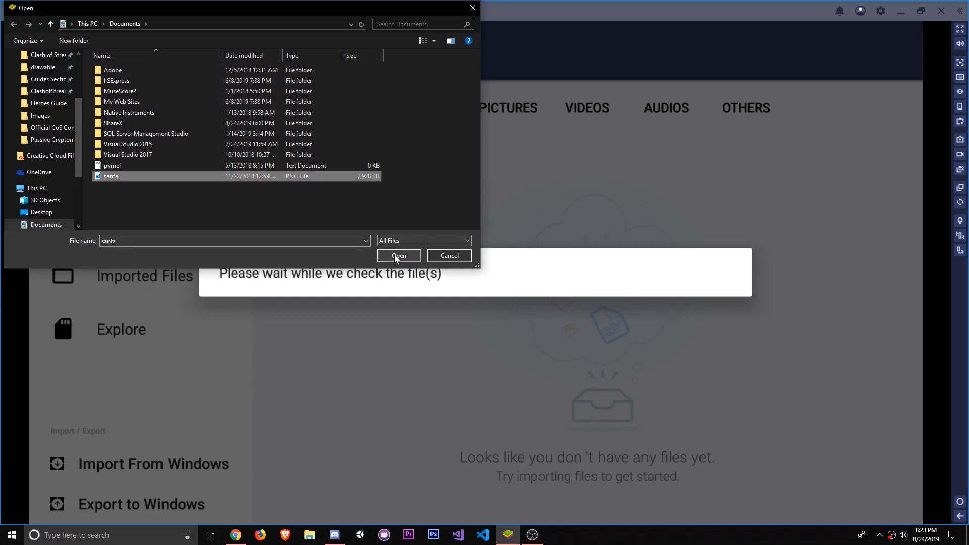
{"action": "left_click", "coordinate": [399, 255]}
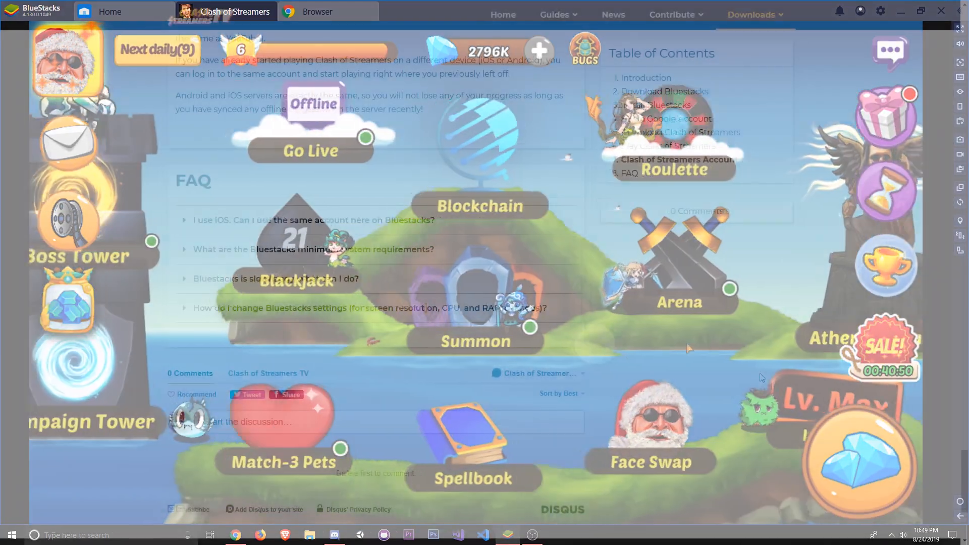
{"action": "left_click", "coordinate": [313, 249]}
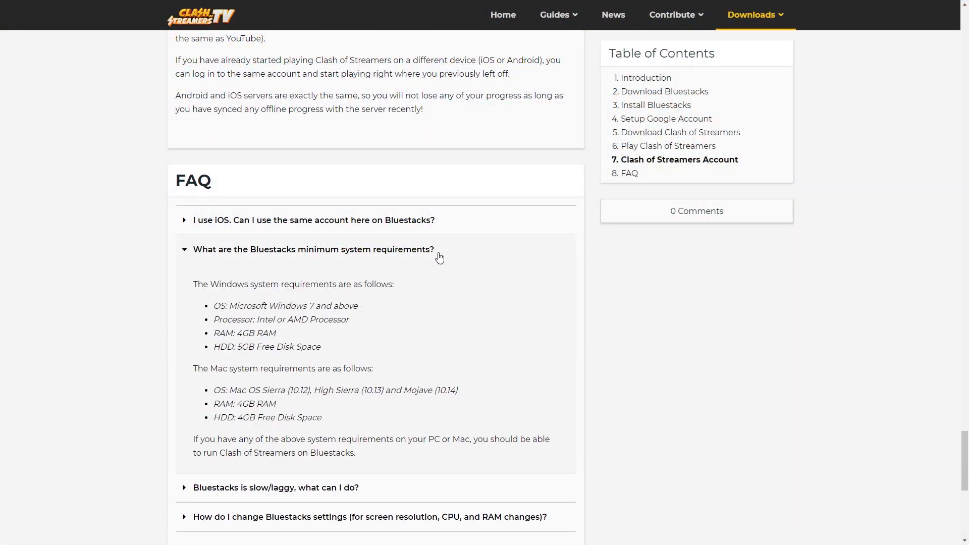